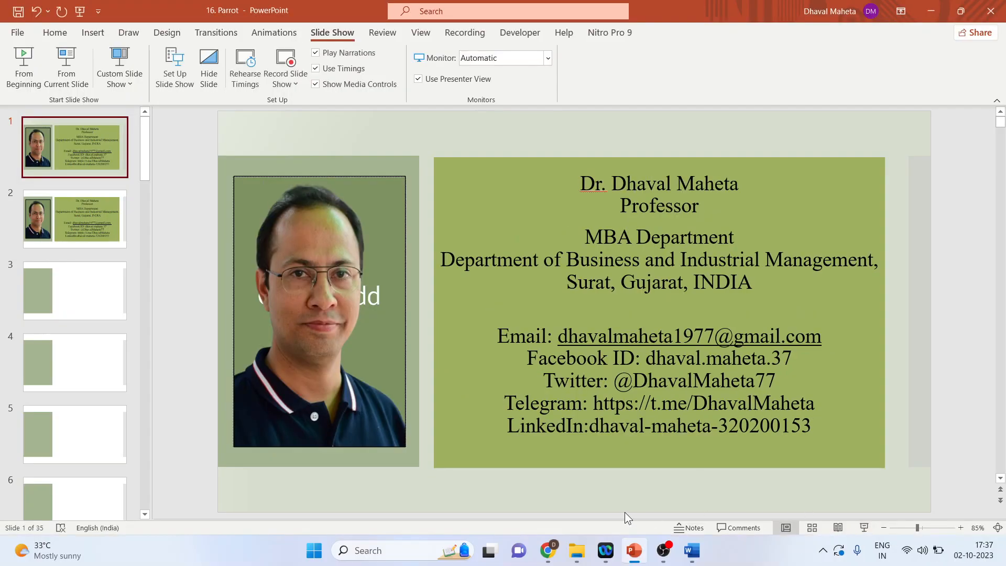
From the 'paperity ai' Google results in Chrome, open Paperity's AI & SOCIETY journal page
{"action": "left_click", "coordinate": [547, 550]}
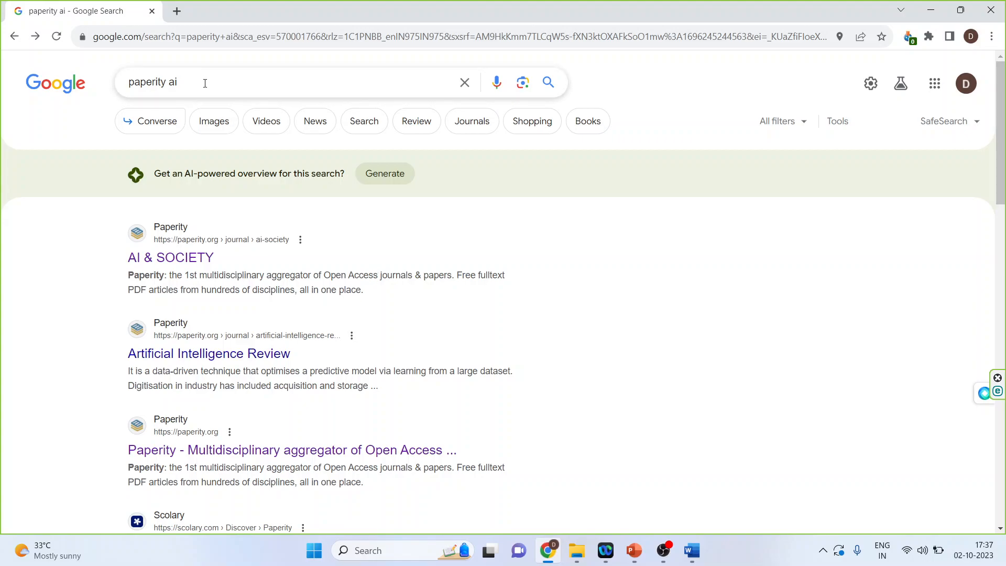
{"action": "mouse_move", "coordinate": [170, 258]}
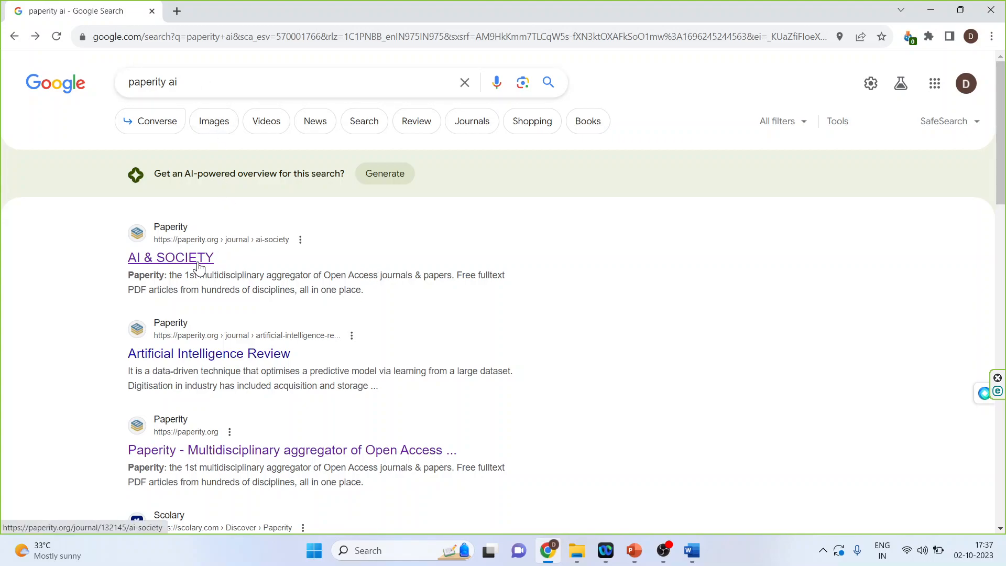
{"action": "left_click", "coordinate": [171, 257]}
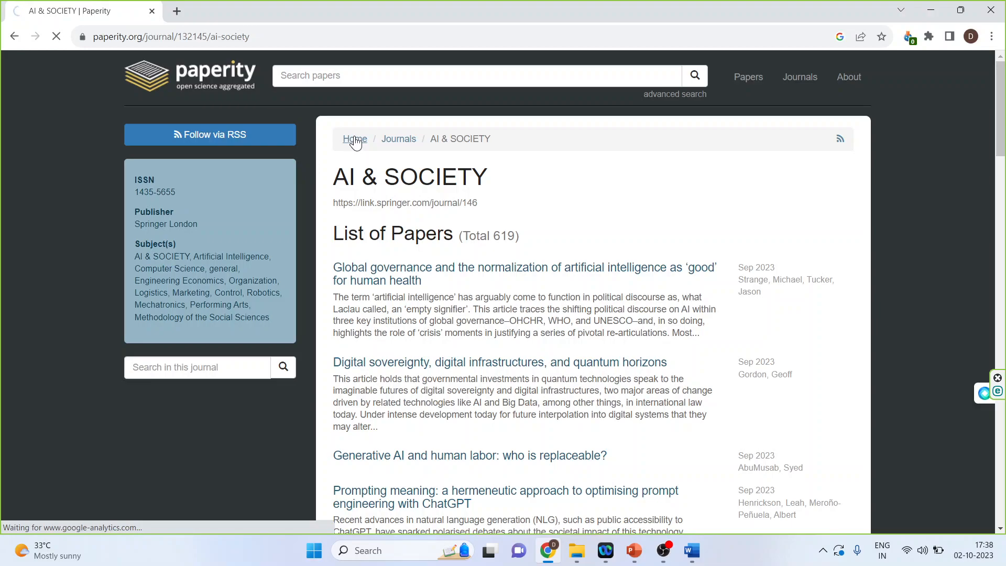
Return to Paperity home and enter 'customer relationship management' in the full-text search box
{"action": "left_click", "coordinate": [354, 138]}
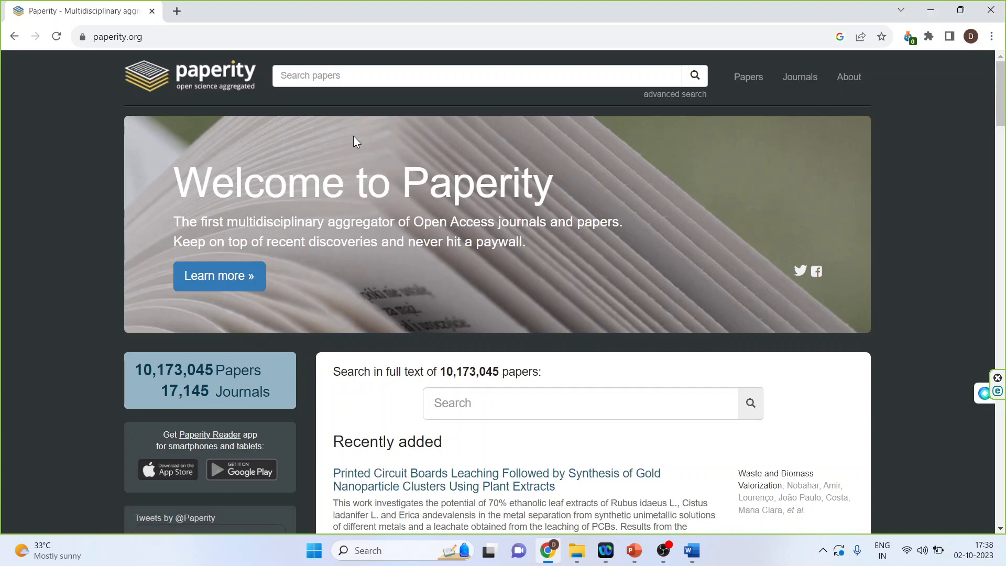
{"action": "type", "text": "customer relationship management"}
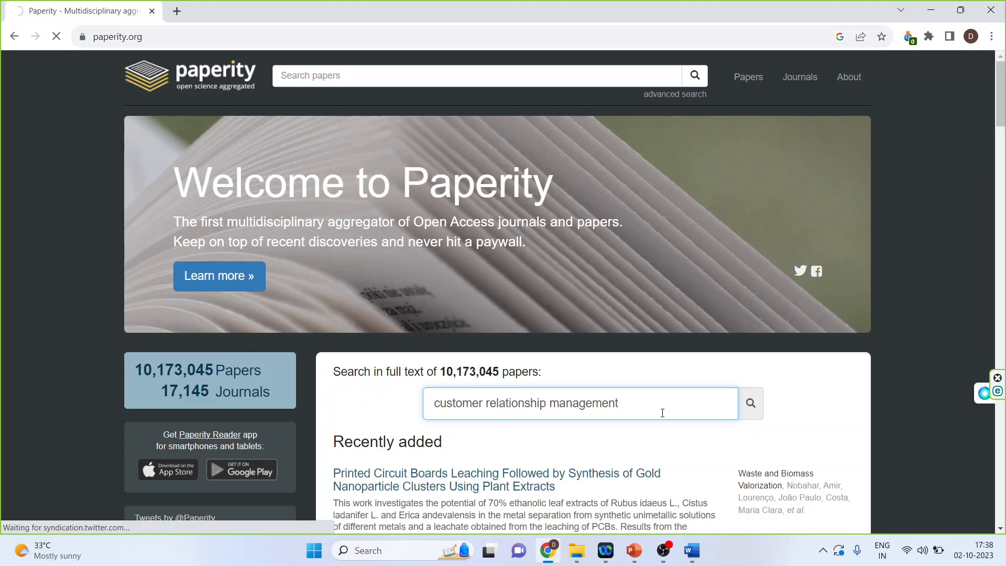
Run the search, open and read one paper, then return to the 4.35 million results
{"action": "left_click", "coordinate": [693, 403]}
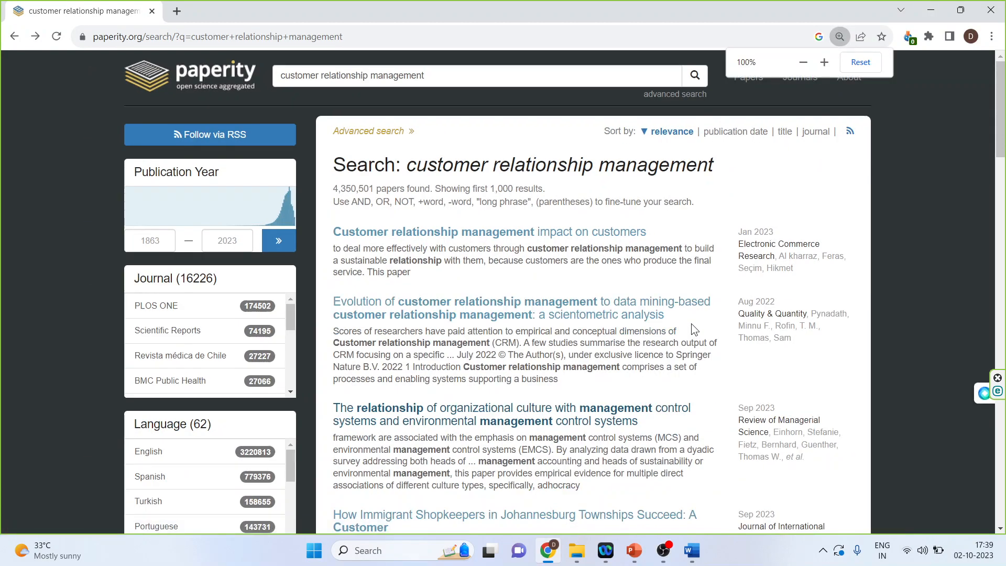
{"action": "left_click", "coordinate": [838, 37]}
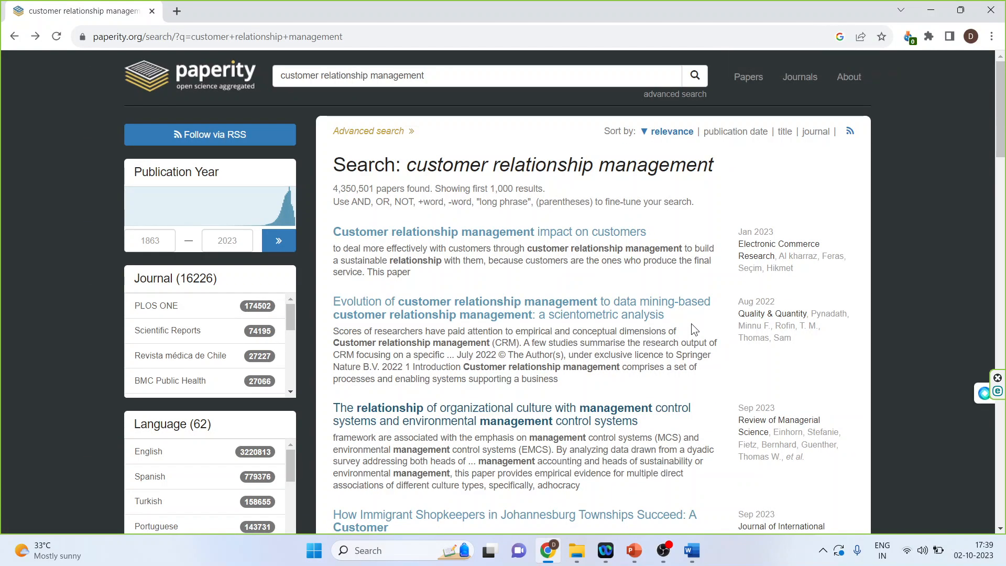
{"action": "scroll", "scroll_direction": "down", "scroll_amount": 3}
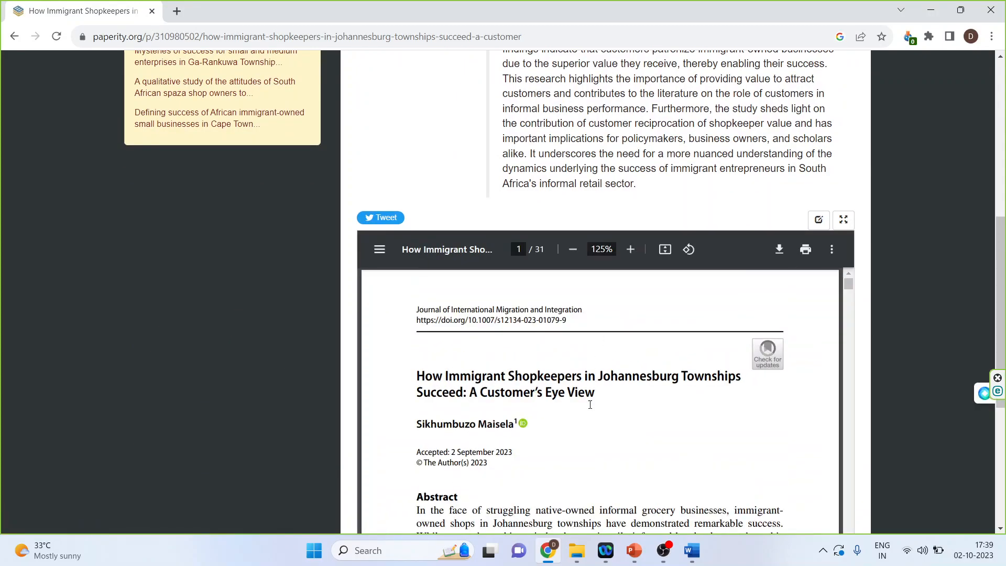
{"action": "scroll", "scroll_direction": "down", "scroll_amount": 3}
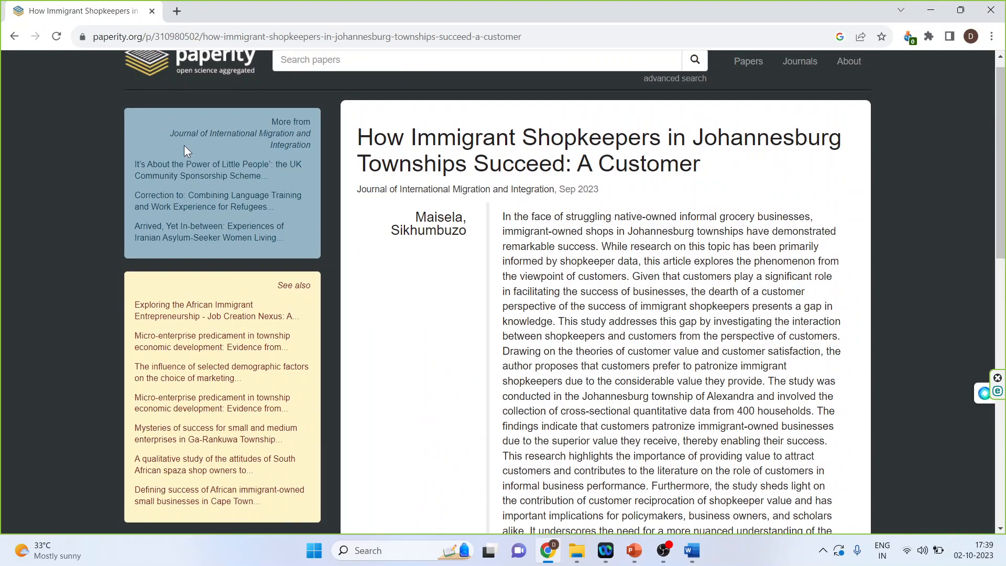
{"action": "left_click", "coordinate": [15, 36]}
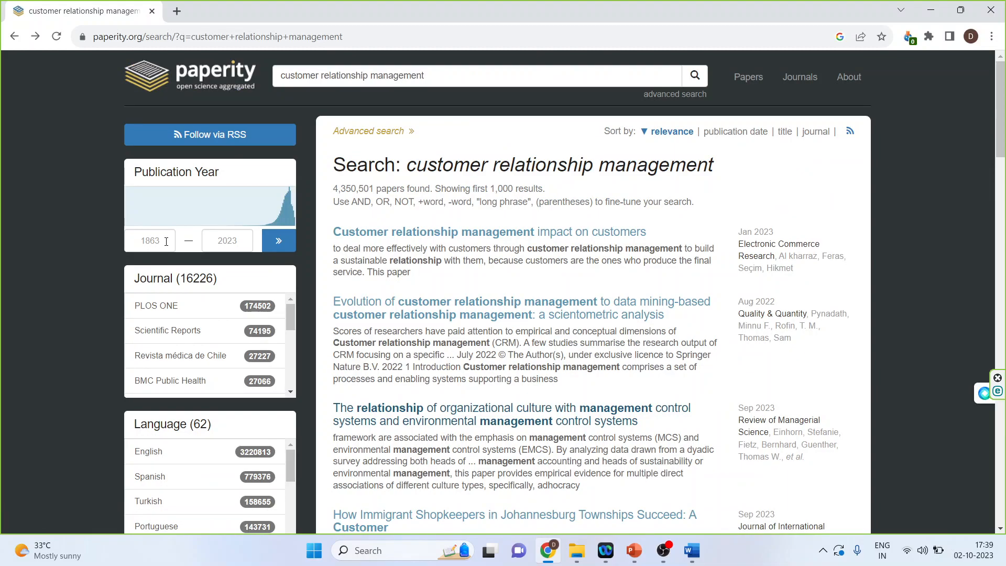
Set the Publication Year range to 2015–2023 and apply it, leaving about 2.42 million results
{"action": "left_click", "coordinate": [150, 240]}
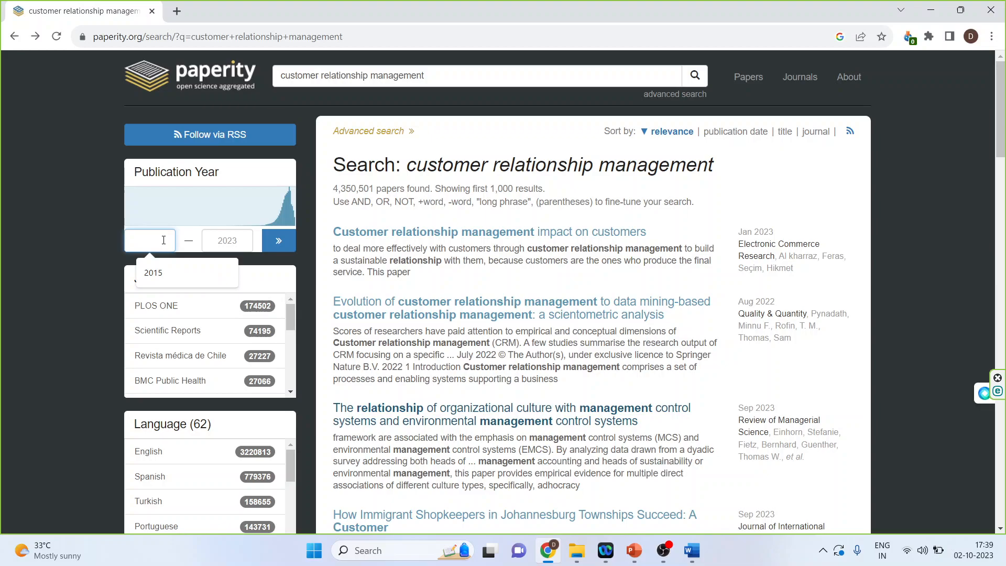
{"action": "type", "text": "2015"}
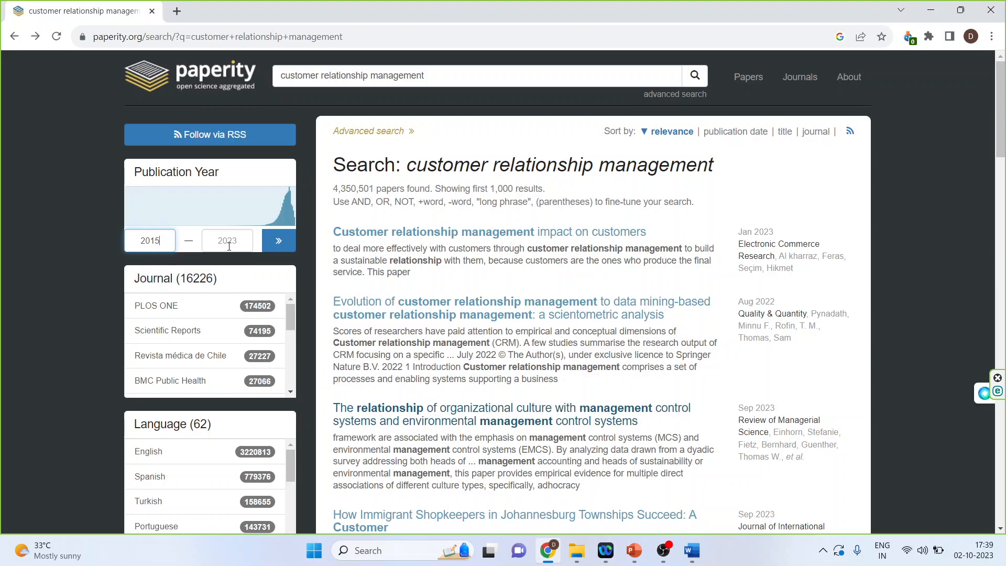
{"action": "left_click", "coordinate": [278, 241]}
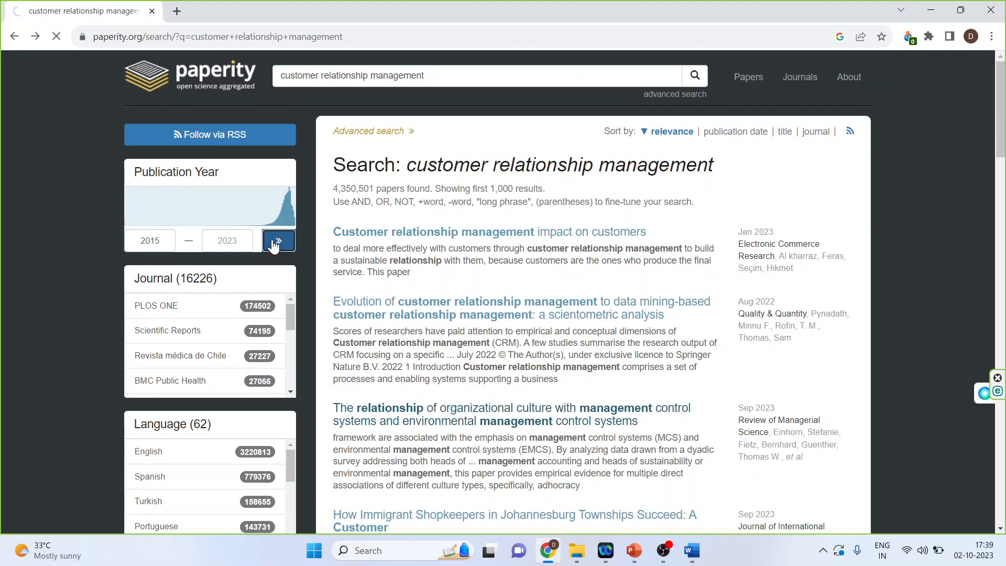
{"action": "left_click", "coordinate": [278, 240]}
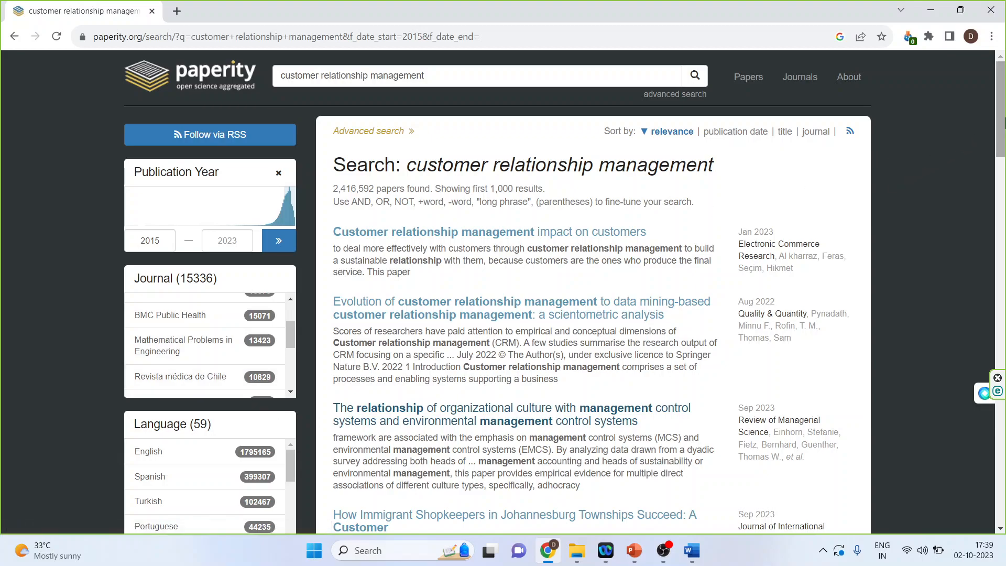
Scroll further through the 2015–2023 results, then switch to the PowerPoint presentation
{"action": "scroll", "scroll_direction": "down", "scroll_amount": 3}
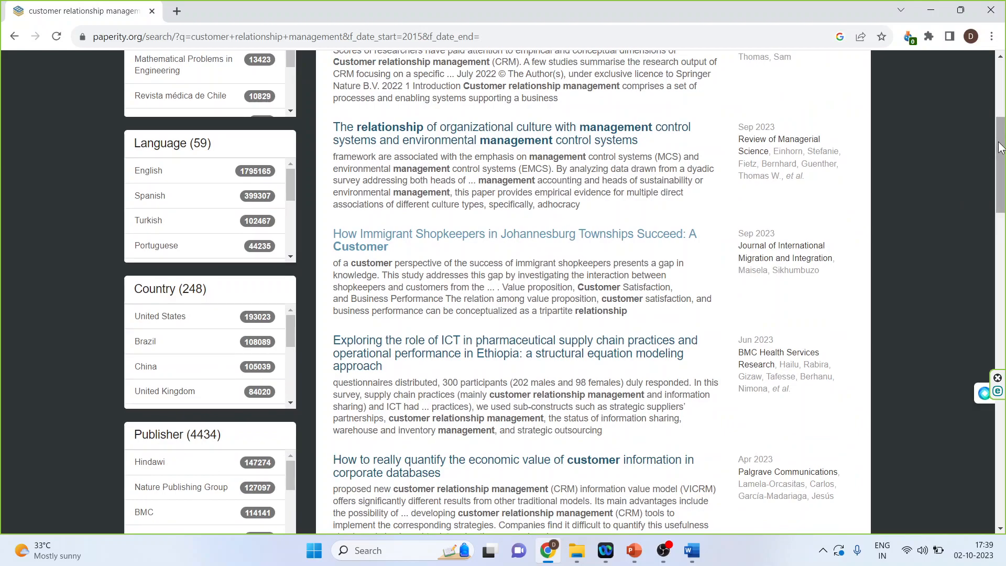
{"action": "scroll", "scroll_direction": "down", "scroll_amount": 3}
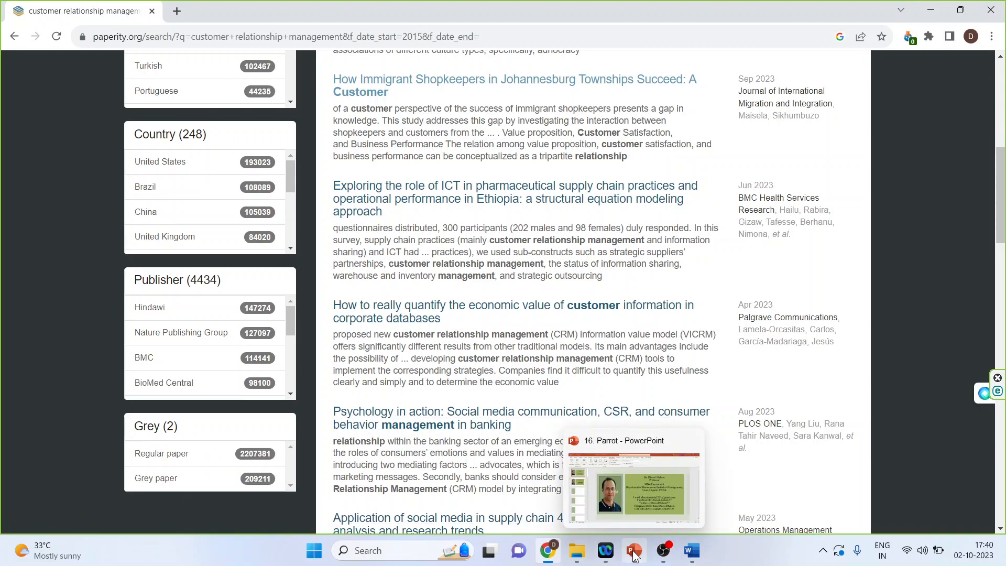
{"action": "left_click", "coordinate": [632, 549]}
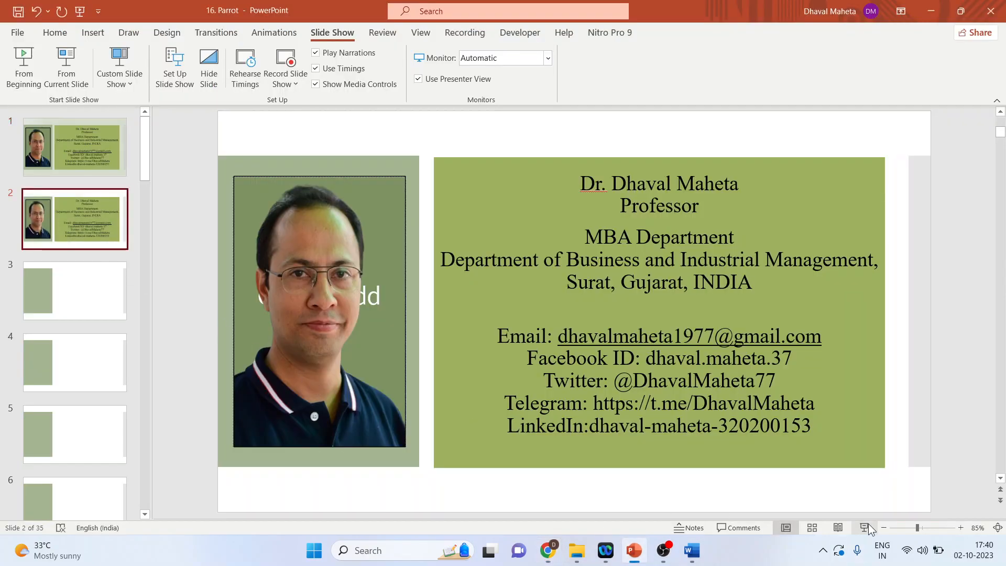